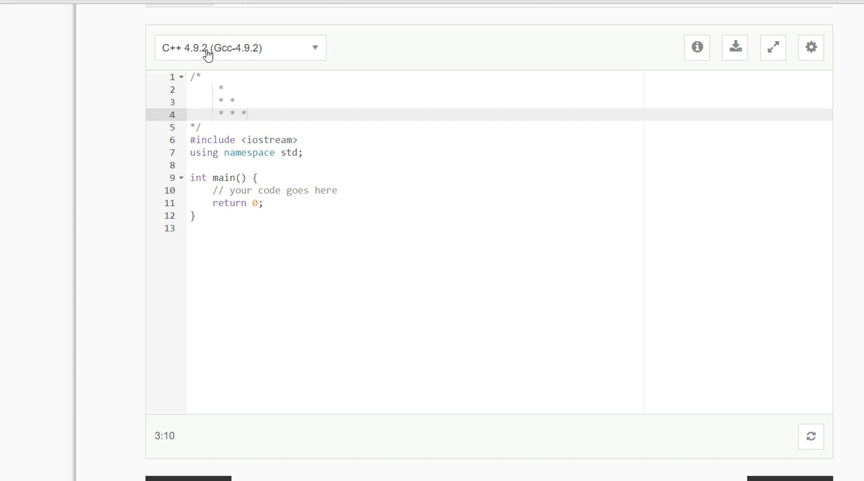
Call triangle(3) from main and open blank lines above main for the function definition.
{"action": "left_click_drag", "start_coordinate": [221, 89], "coordinate": [259, 115]}
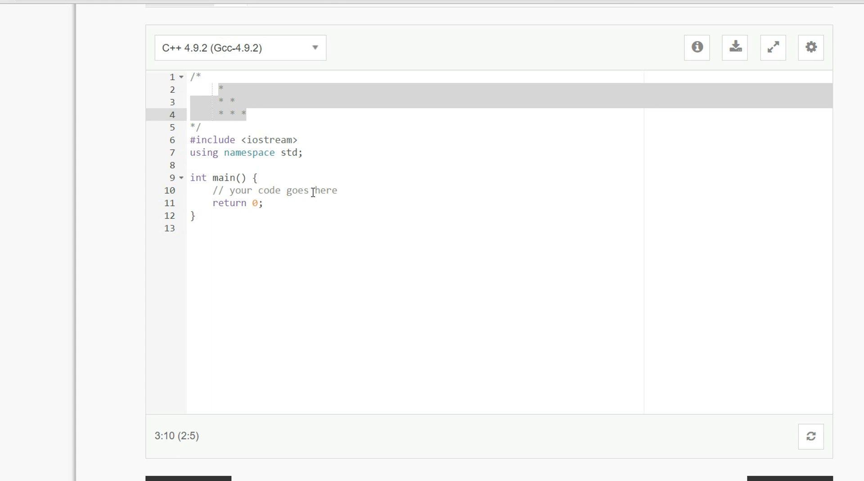
{"action": "key", "text": "Enter"}
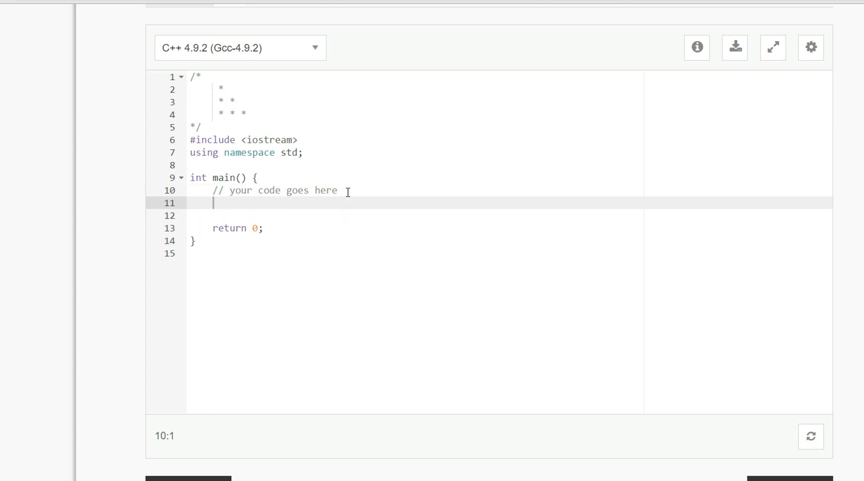
{"action": "type", "text": "triangl"}
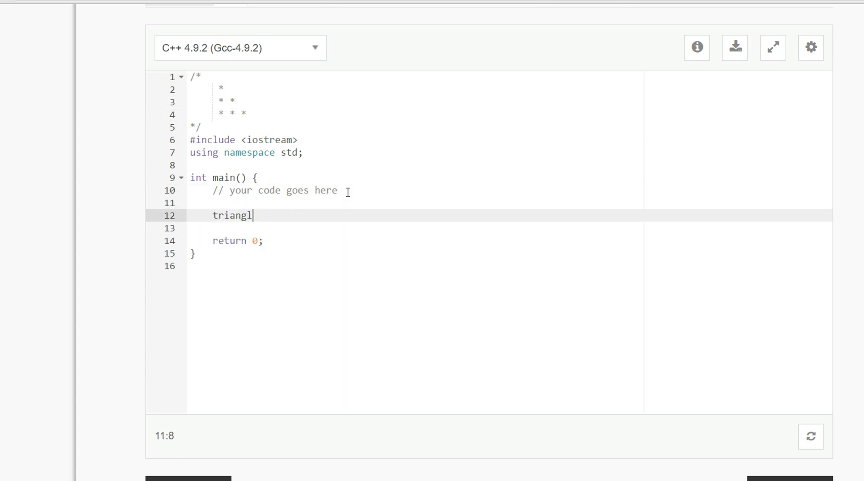
{"action": "type", "text": "e)_"}
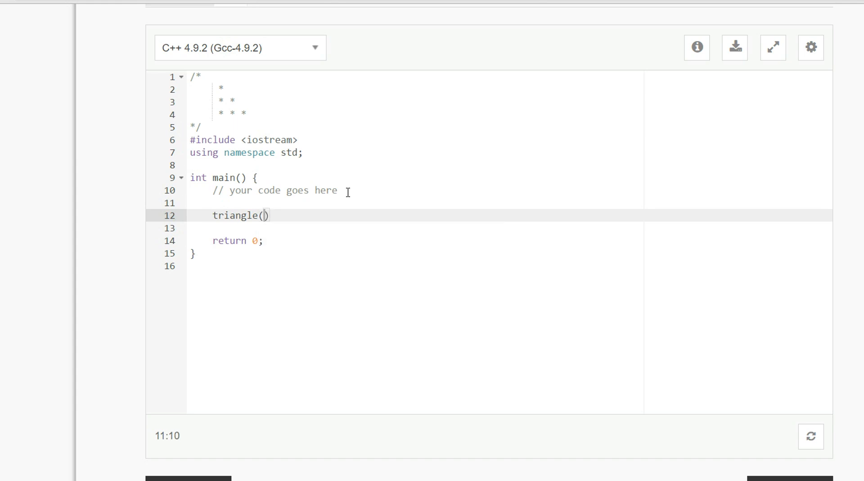
{"action": "mouse_move", "coordinate": [215, 87]}
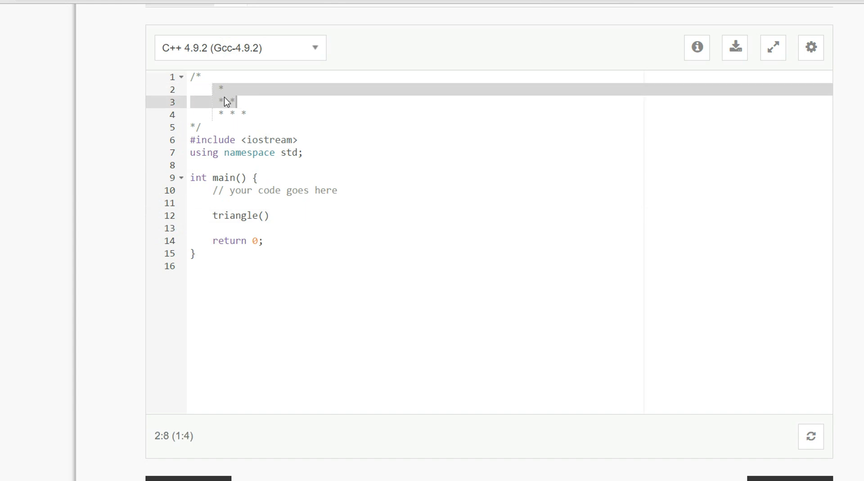
{"action": "left_click", "coordinate": [265, 215]}
{"action": "type", "text": "3"}
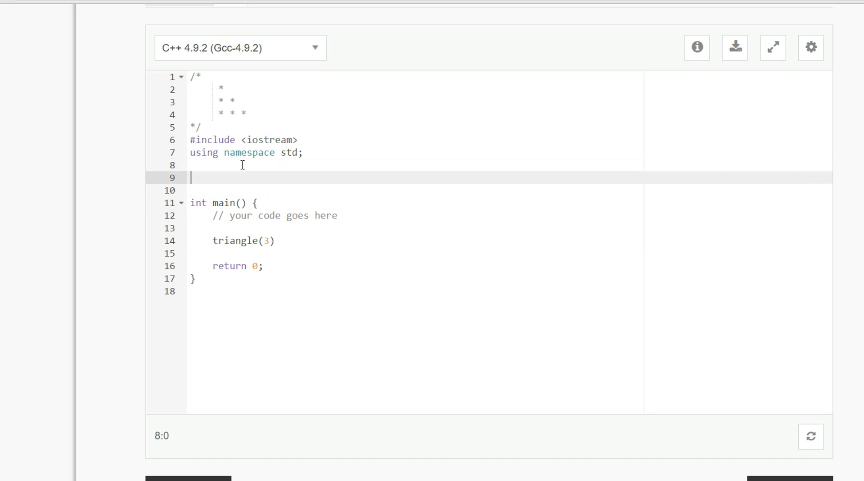
Write void triangle(int x){ with an if(x <= 0) return base case and a triangle(x-1) recursive call.
{"action": "type", "text": "void triangle(int"}
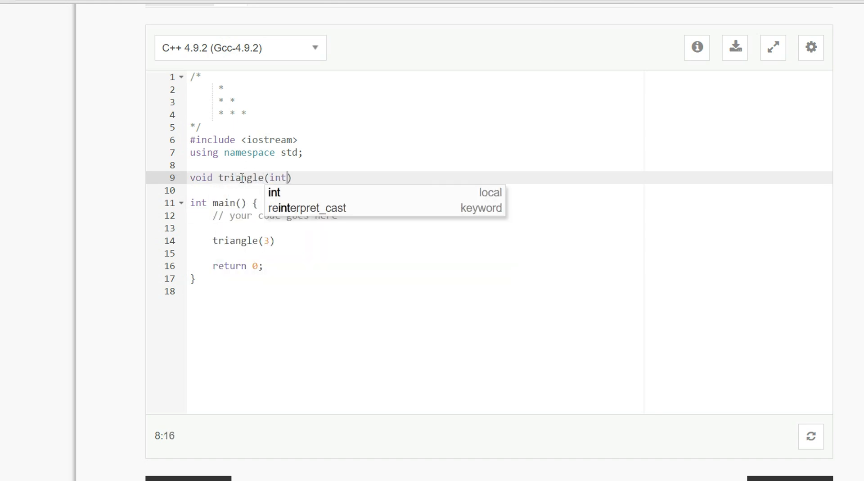
{"action": "type", "text": "x){"}
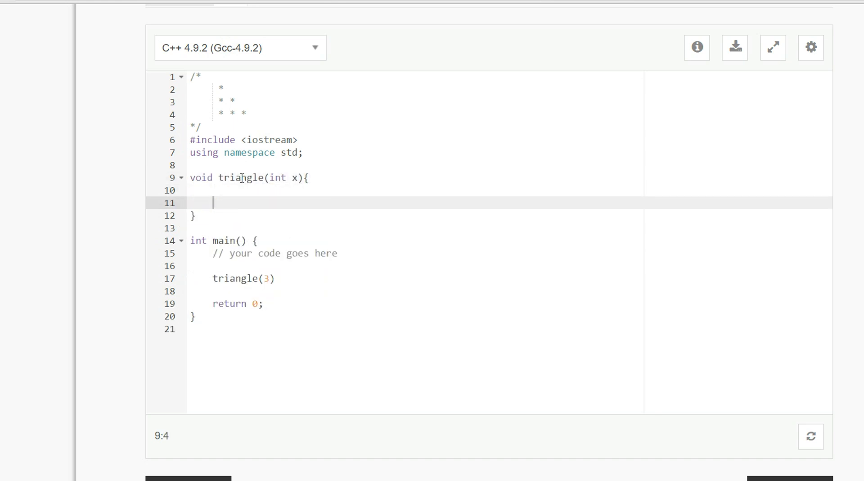
{"action": "key", "text": "Enter"}
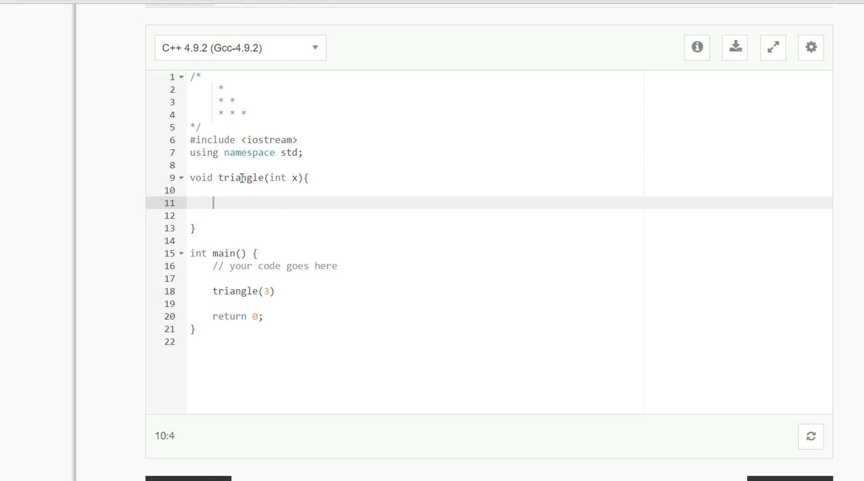
{"action": "type", "text": "if"}
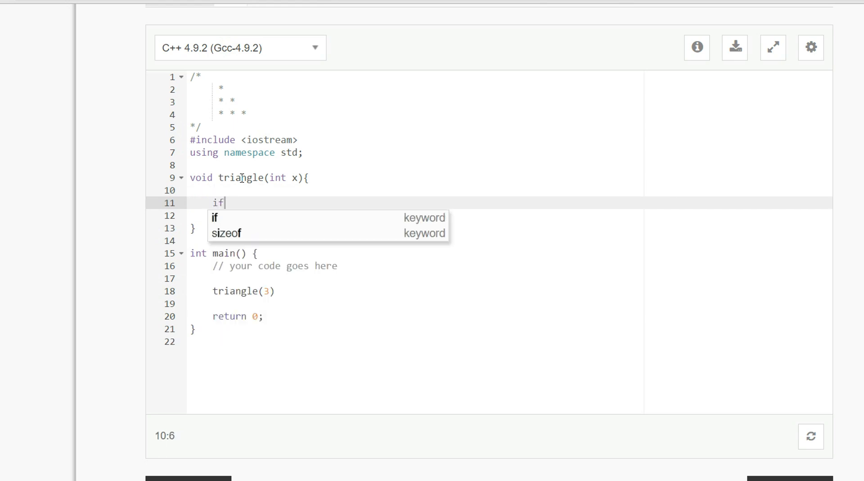
{"action": "type", "text": "(x <="}
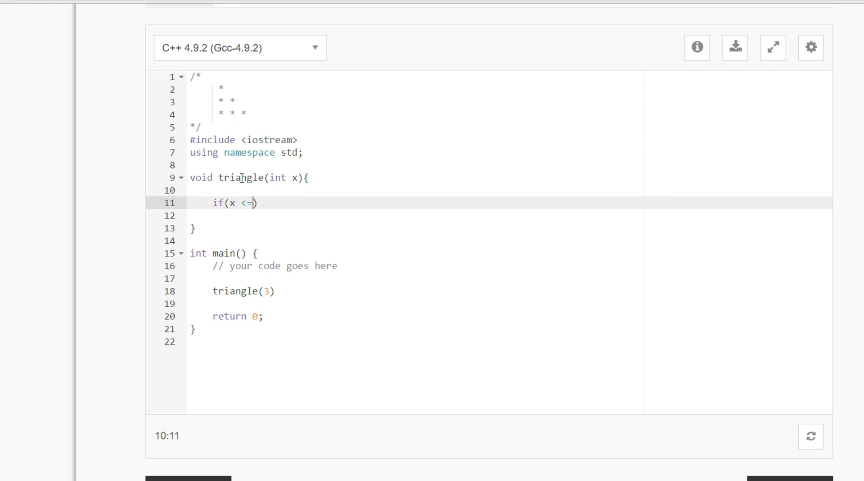
{"action": "type", "text": "0 )"}
{"action": "left_click", "coordinate": [510, 215]}
{"action": "type", "text": "return;"}
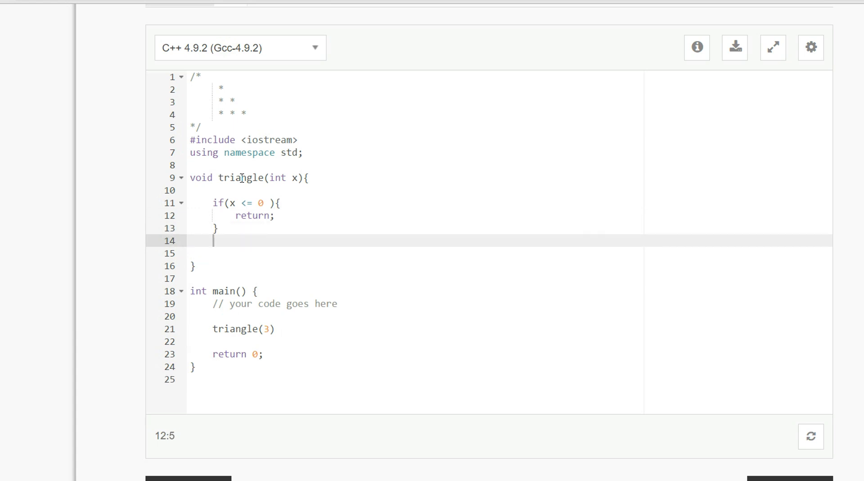
{"action": "type", "text": "tr"}
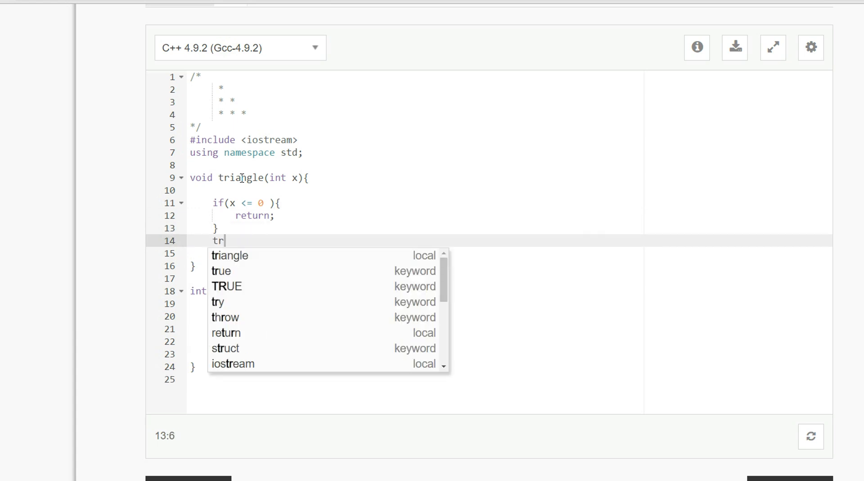
{"action": "type", "text": "iangle(x-1);"}
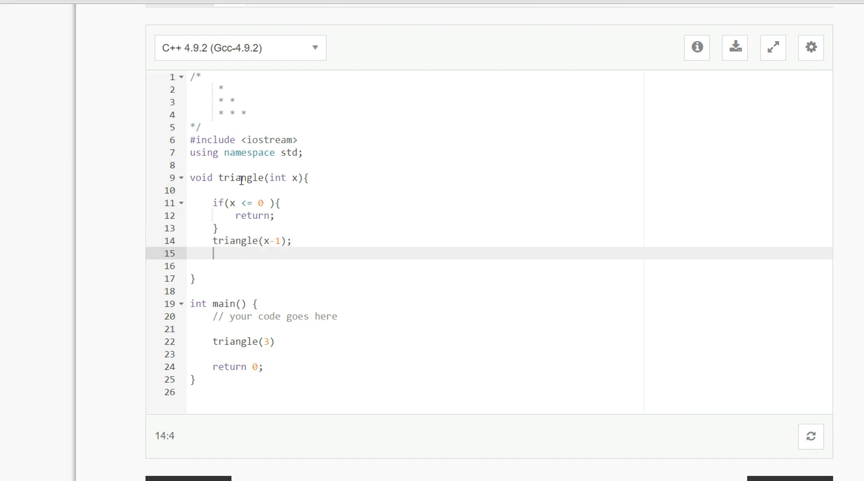
Add for(int i=0; i<x; i++) cout <<"*" followed by cout <<endl; to finish triangle().
{"action": "type", "text": "for(i"}
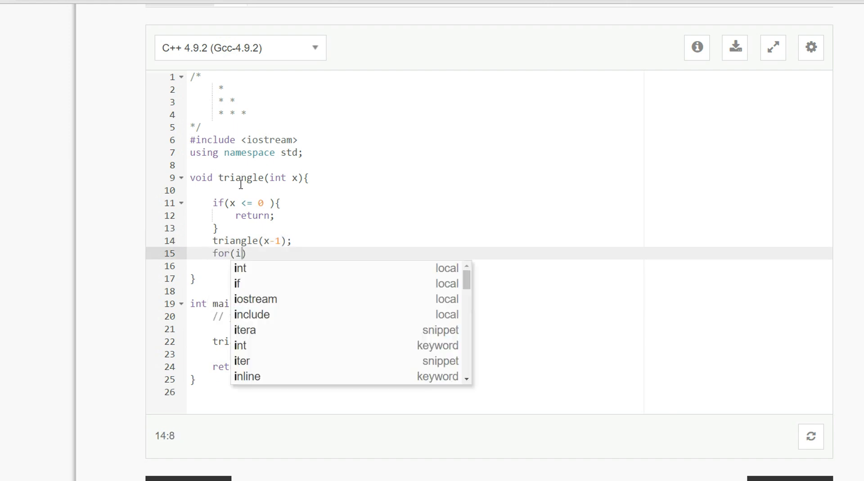
{"action": "type", "text": "nt i=0; i<"}
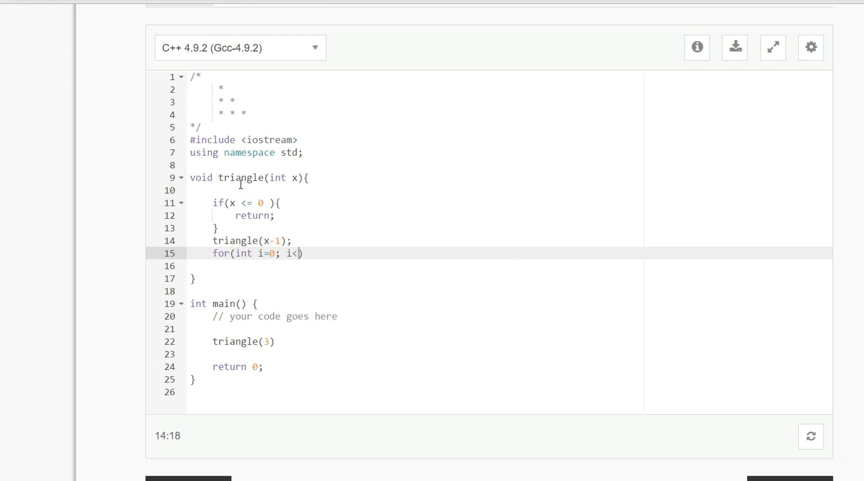
{"action": "type", "text": "x; i++"}
{"action": "type", "text": "c"}
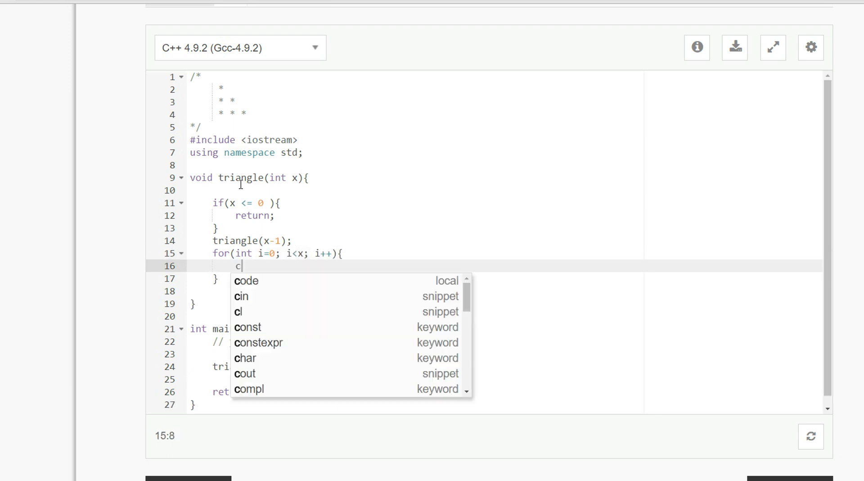
{"action": "type", "text": "out <<\"*\""}
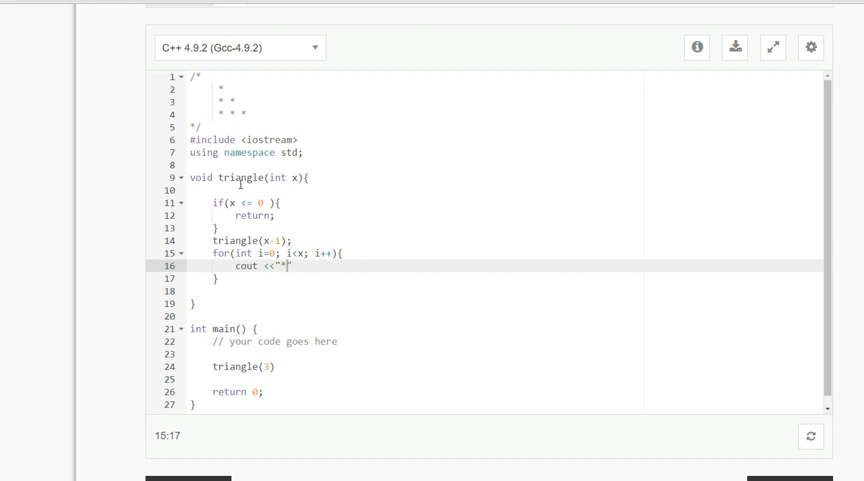
{"action": "key", "text": "Enter"}
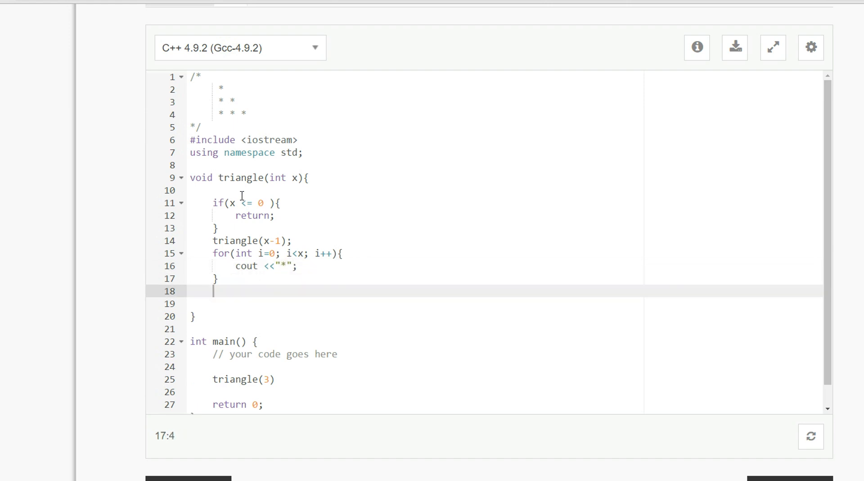
{"action": "type", "text": "cout <<"}
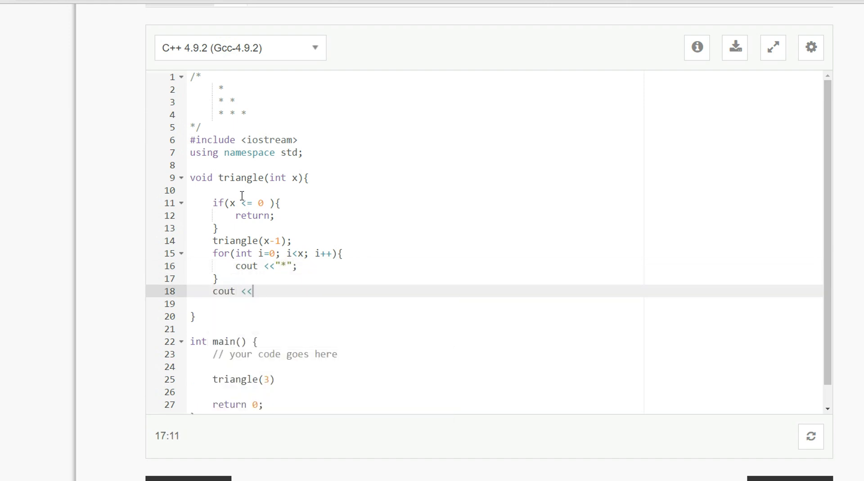
{"action": "type", "text": "endl"}
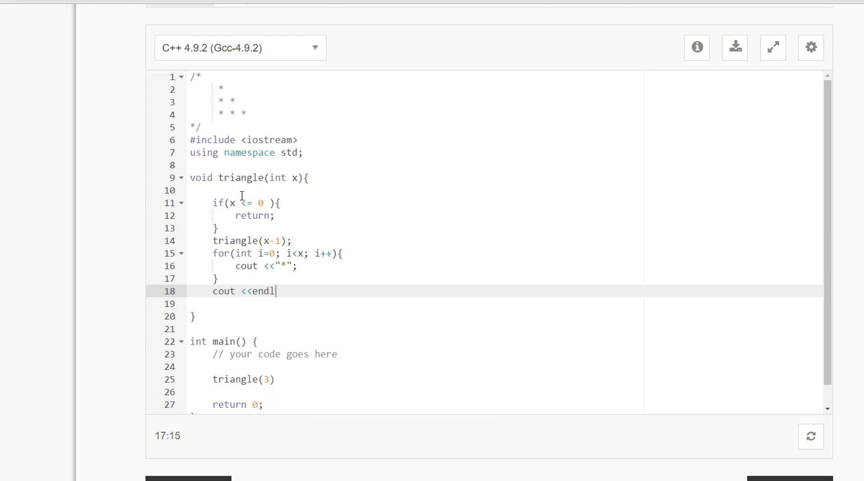
{"action": "type", "text": ";"}
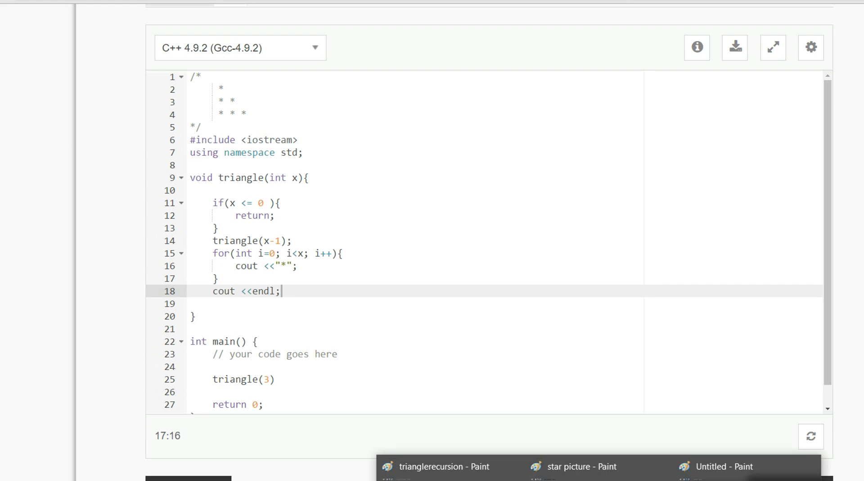
Bring up the trianglerecursion Paint drawing beside the code and pencil an arrow into box 3.
{"action": "left_click", "coordinate": [444, 479]}
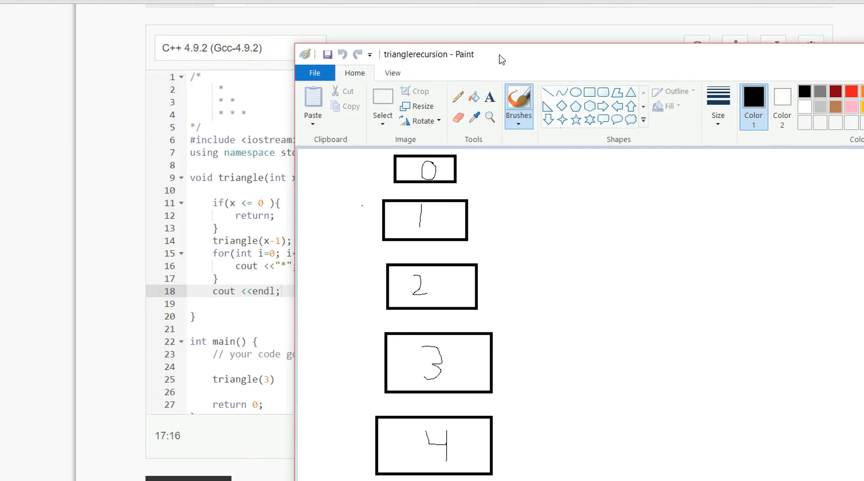
{"action": "left_click_drag", "start_coordinate": [499, 60], "coordinate": [603, 25]}
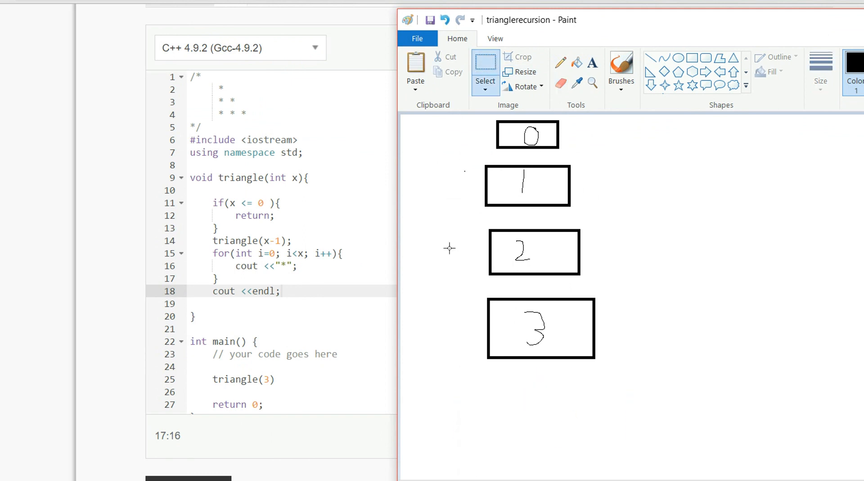
{"action": "left_click", "coordinate": [560, 63]}
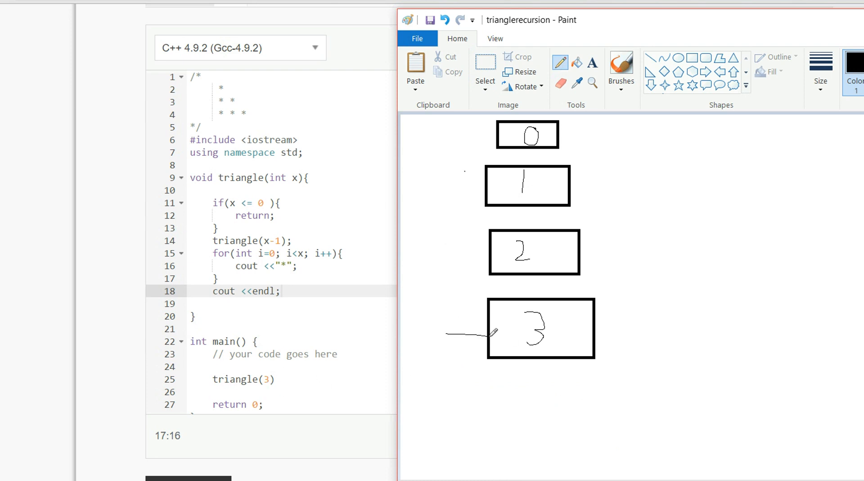
{"action": "left_click_drag", "start_coordinate": [449, 333], "coordinate": [490, 330]}
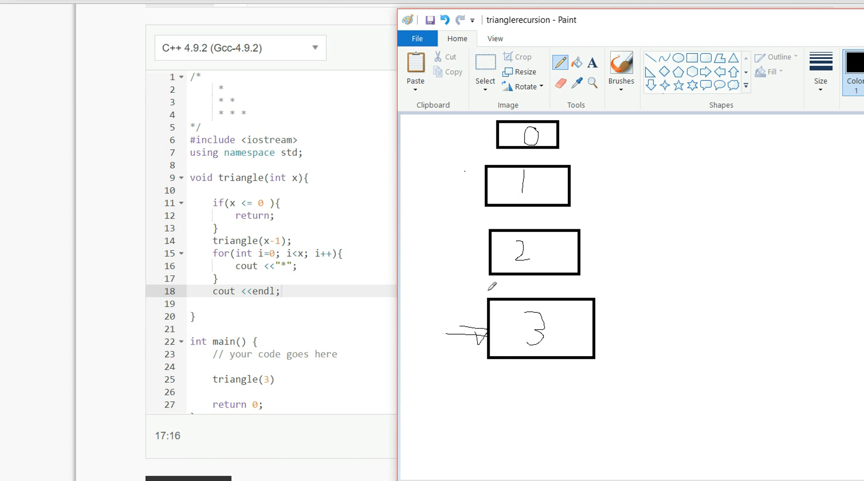
{"action": "mouse_move", "coordinate": [521, 292]}
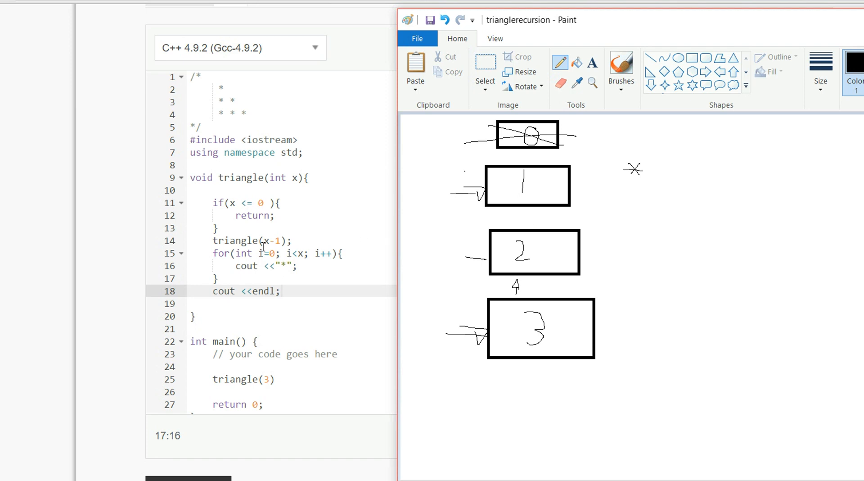
{"action": "mouse_move", "coordinate": [245, 291]}
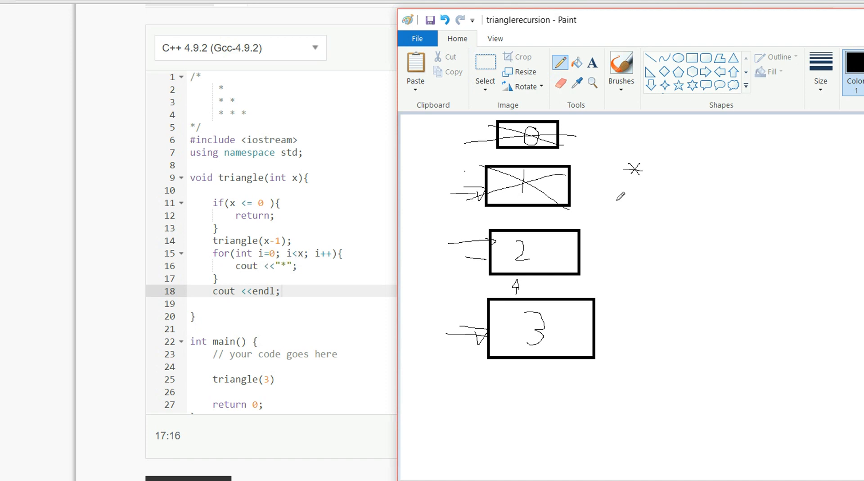
Sketch a second star below the first on the recursion diagram.
{"action": "left_click_drag", "start_coordinate": [625, 182], "coordinate": [633, 190]}
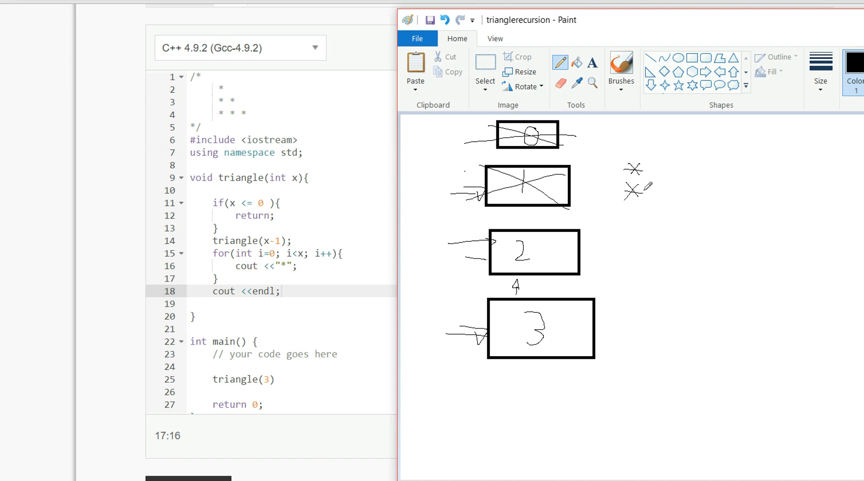
{"action": "left_click_drag", "start_coordinate": [648, 187], "coordinate": [662, 198]}
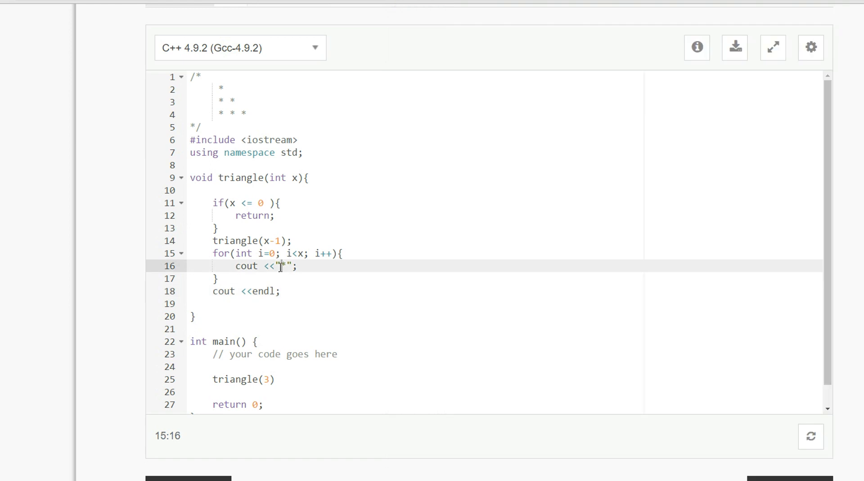
Add the missing semicolon after triangle(3) and rerun to print a three-row star triangle.
{"action": "scroll", "scroll_direction": "down", "scroll_amount": 3}
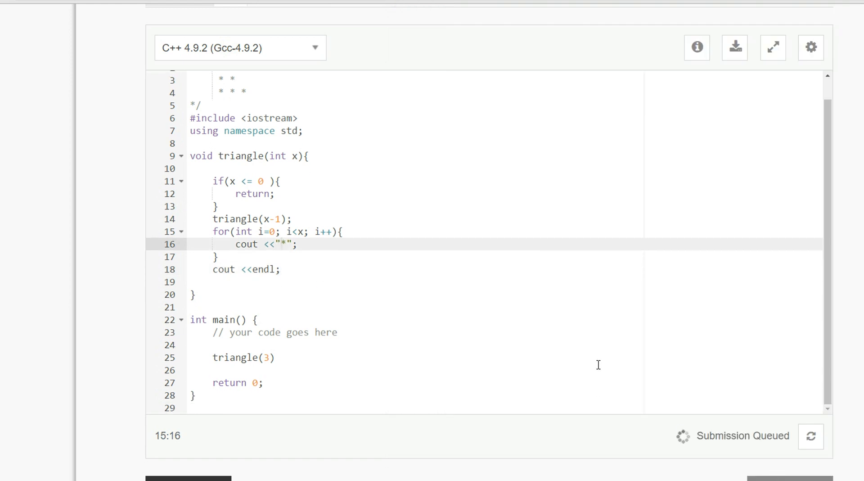
{"action": "mouse_move", "coordinate": [305, 348]}
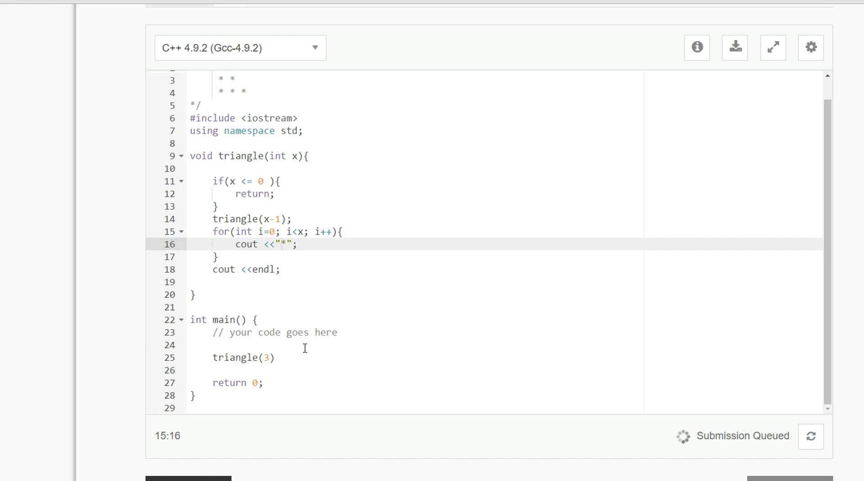
{"action": "type", "text": ";"}
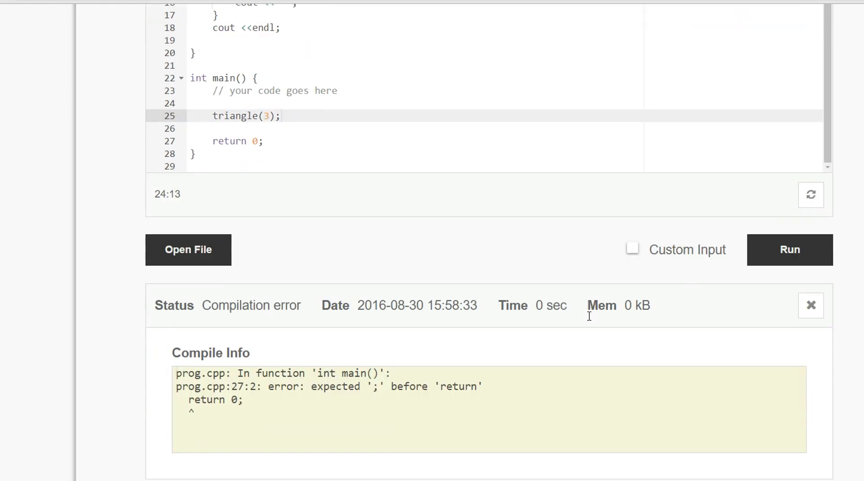
{"action": "left_click", "coordinate": [791, 250]}
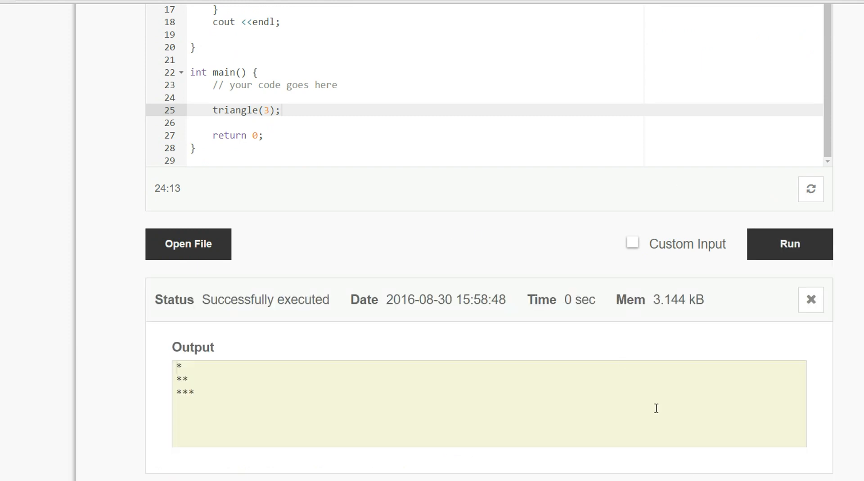
Change the call to triangle(6) and run it to print a six-row star triangle.
{"action": "scroll", "scroll_direction": "down", "scroll_amount": 3}
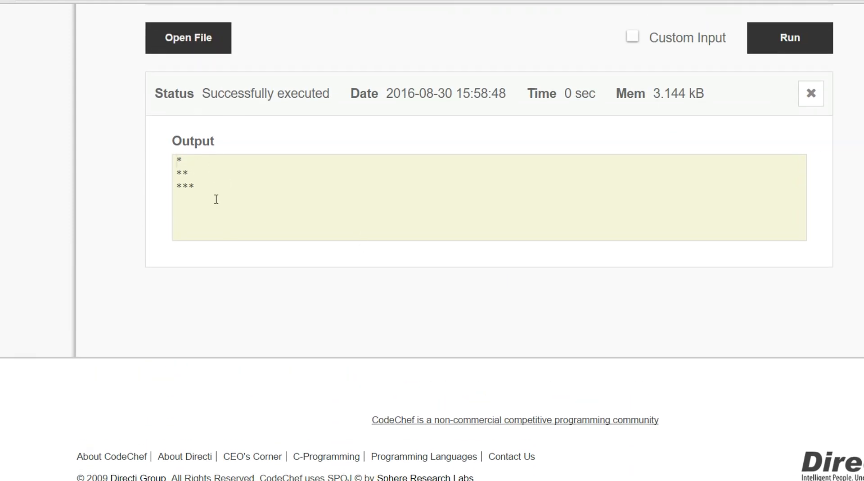
{"action": "left_click", "coordinate": [195, 186]}
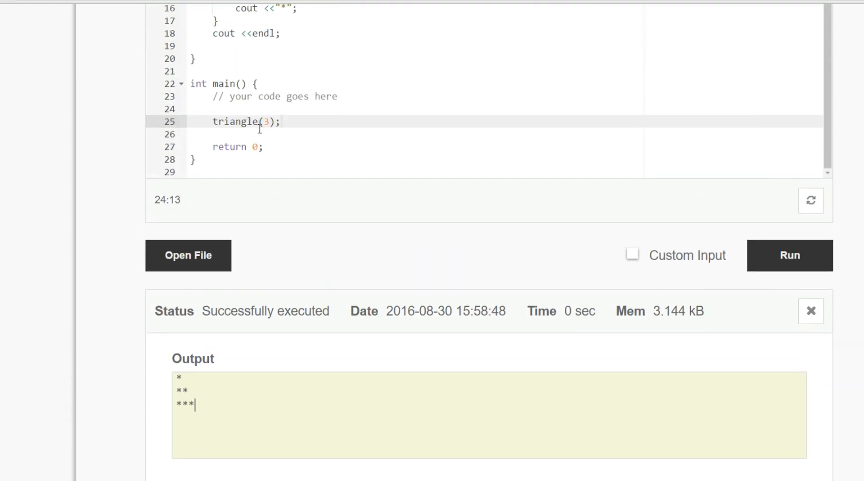
{"action": "double_click", "coordinate": [265, 121]}
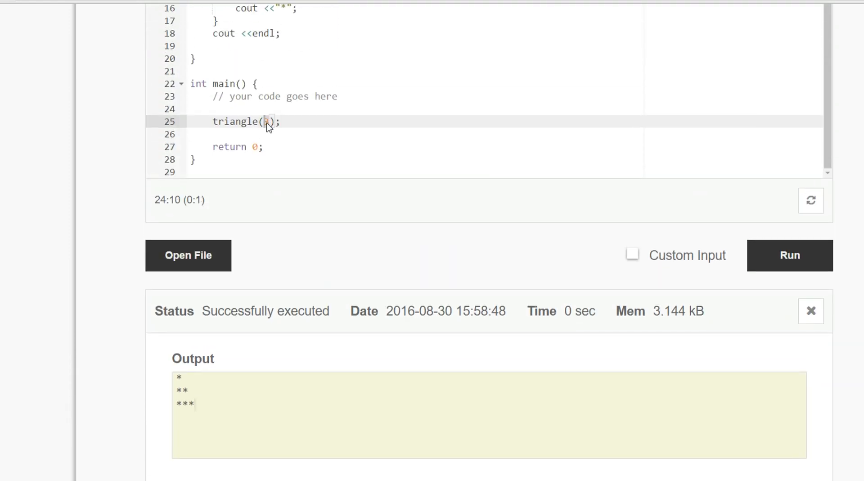
{"action": "type", "text": "6"}
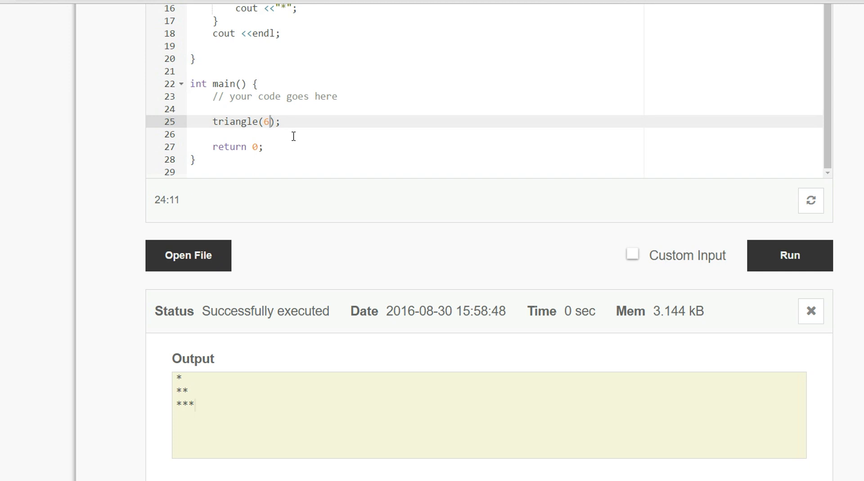
{"action": "left_click", "coordinate": [791, 255]}
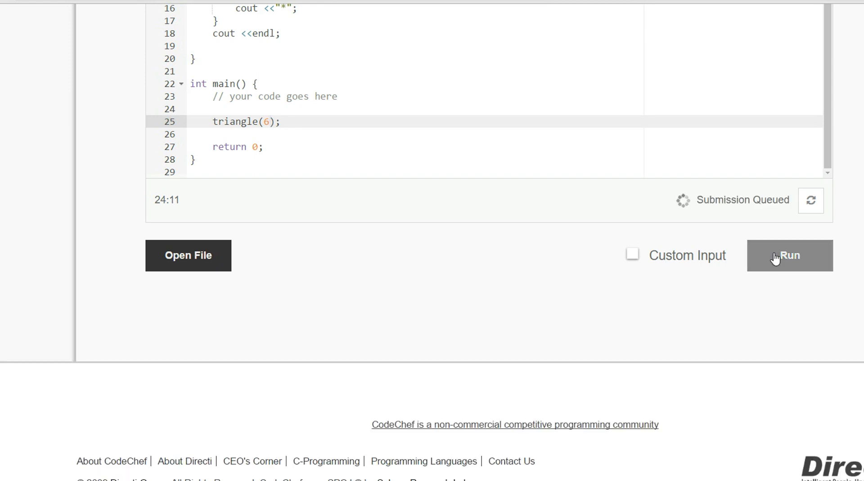
{"action": "left_click", "coordinate": [790, 256]}
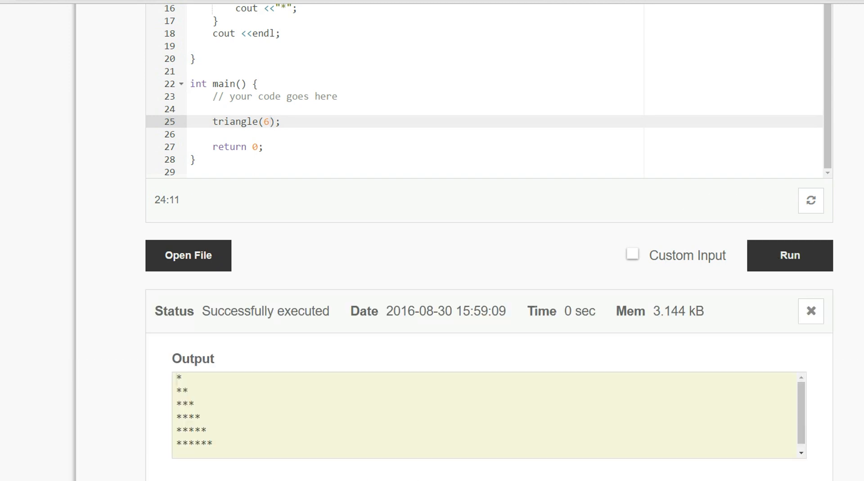